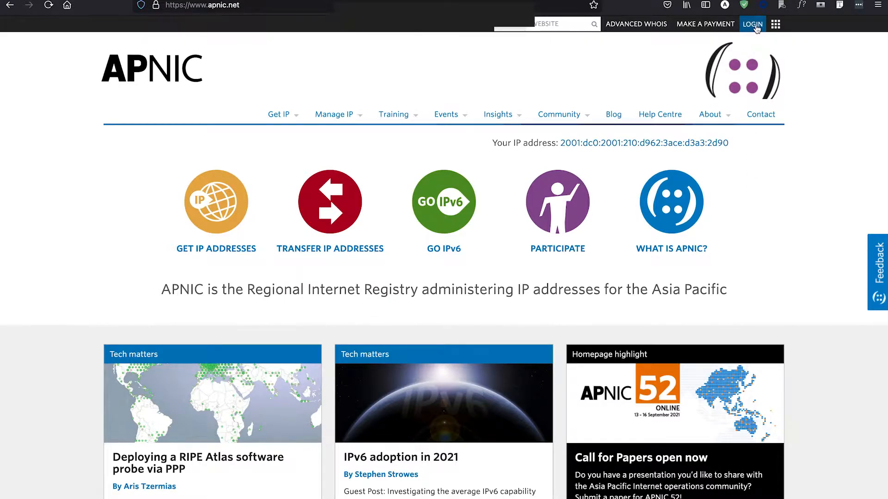
Log in to MyAPNIC with email, password and the six-digit one-time security code
left_click(752, 24)
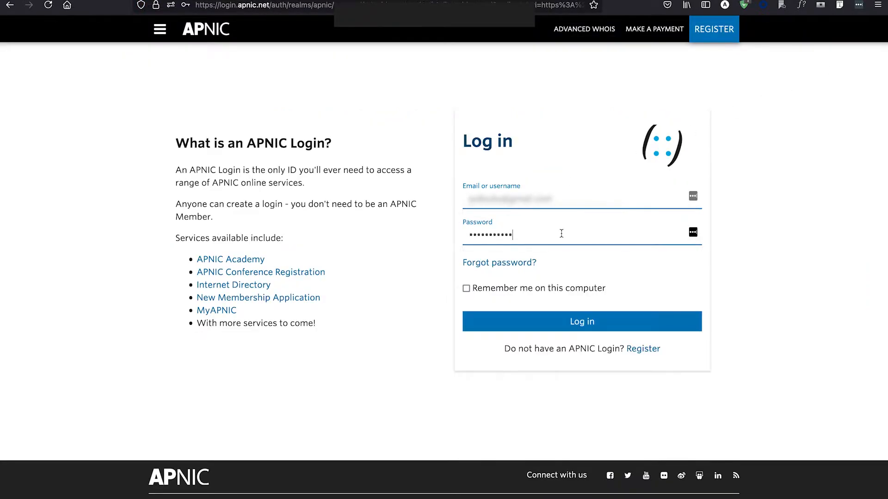
left_click(582, 321)
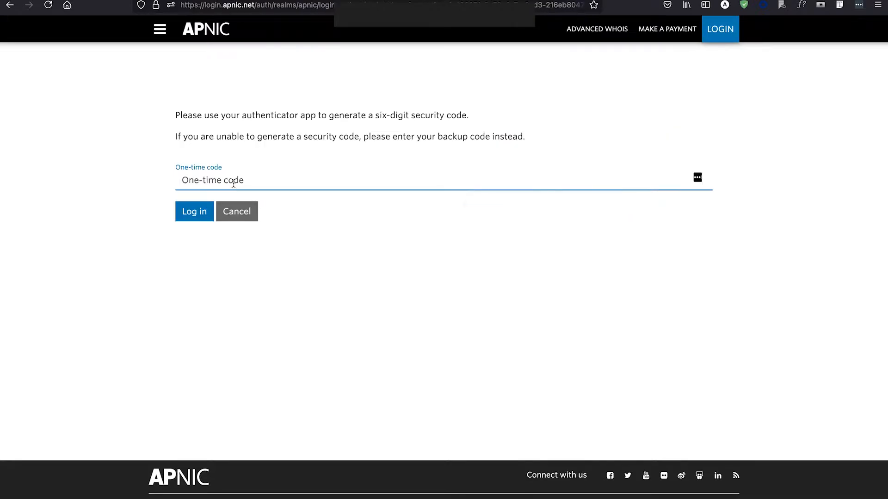
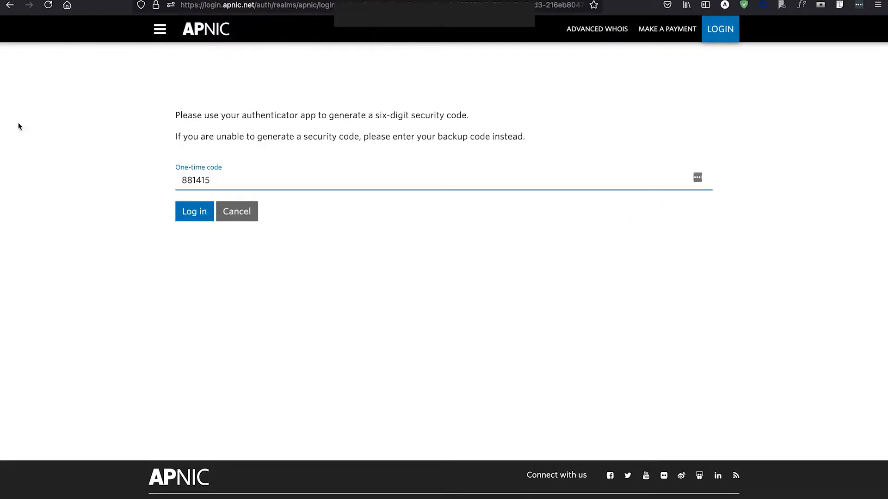
left_click(195, 211)
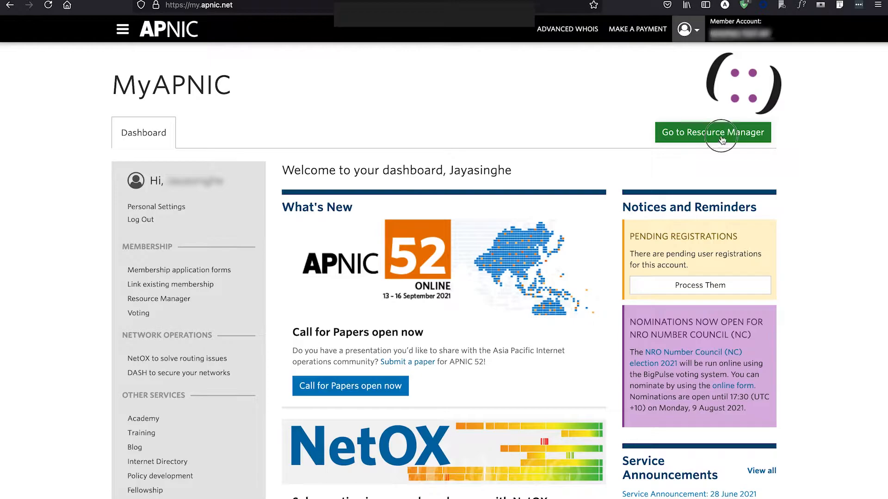
Go through Resource Manager and Resources to the RPKI resource certification setup page
left_click(720, 135)
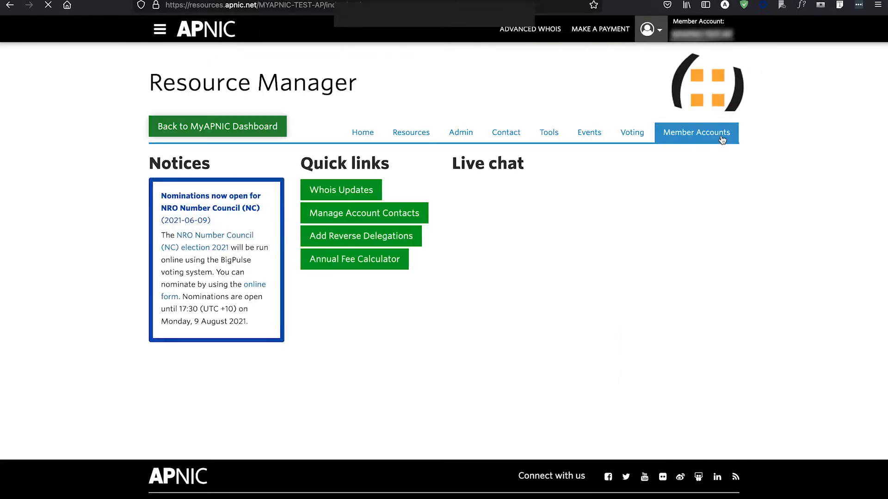
left_click(410, 132)
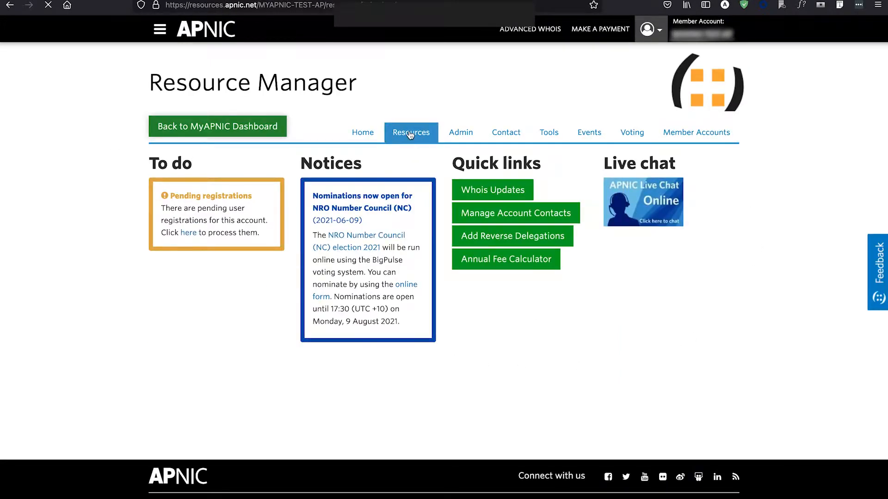
left_click(411, 132)
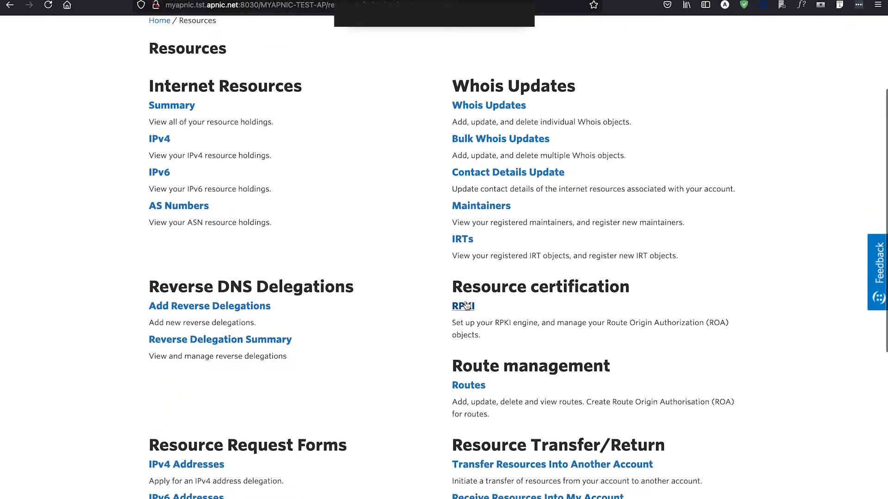
left_click(463, 306)
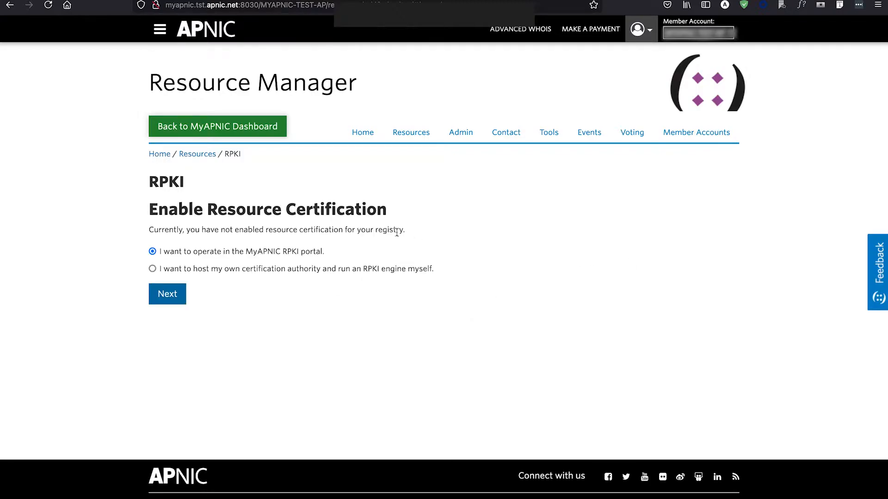
mouse_move(287, 354)
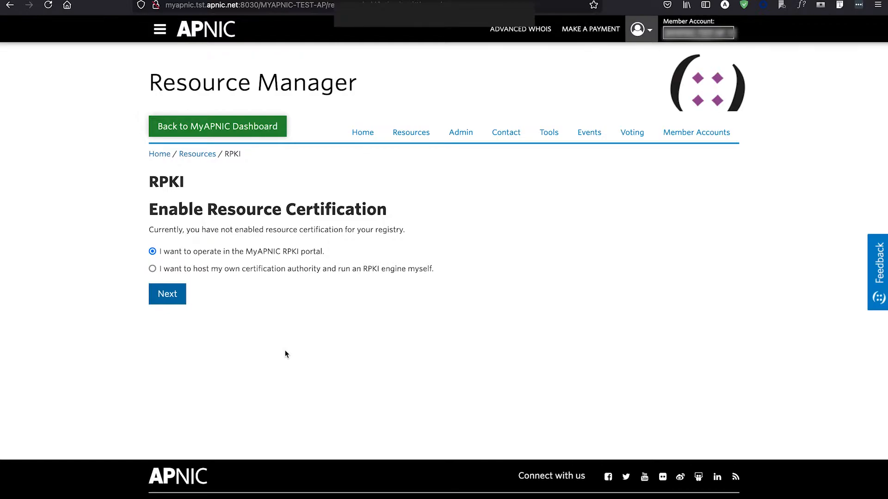
mouse_move(234, 336)
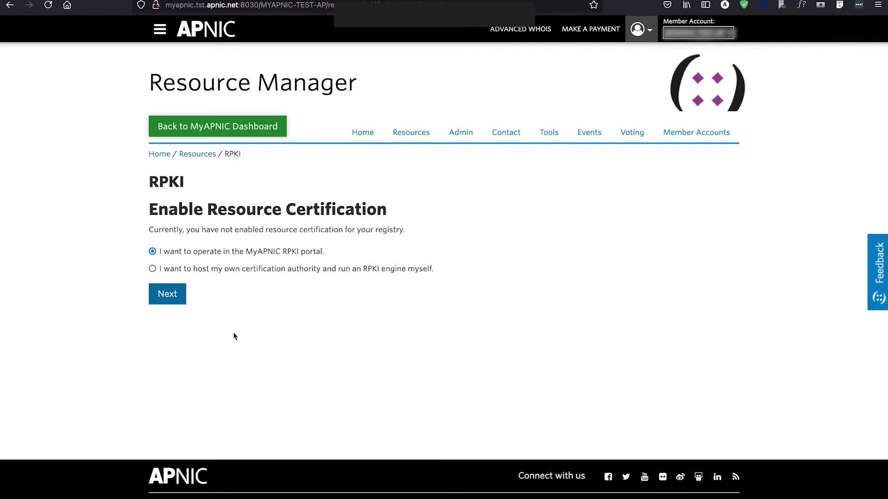
Keep the MyAPNIC-hosted RPKI portal option and accept the terms to create the Certification Authority
left_click(167, 294)
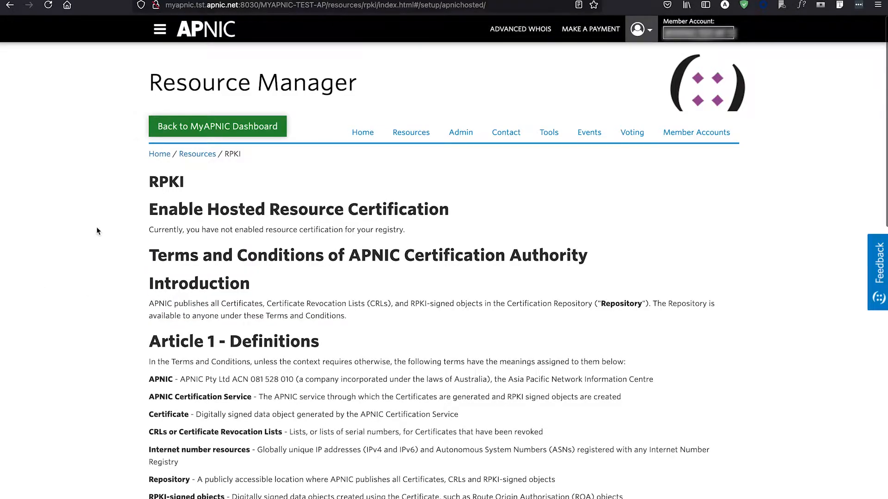
scroll("down", 3)
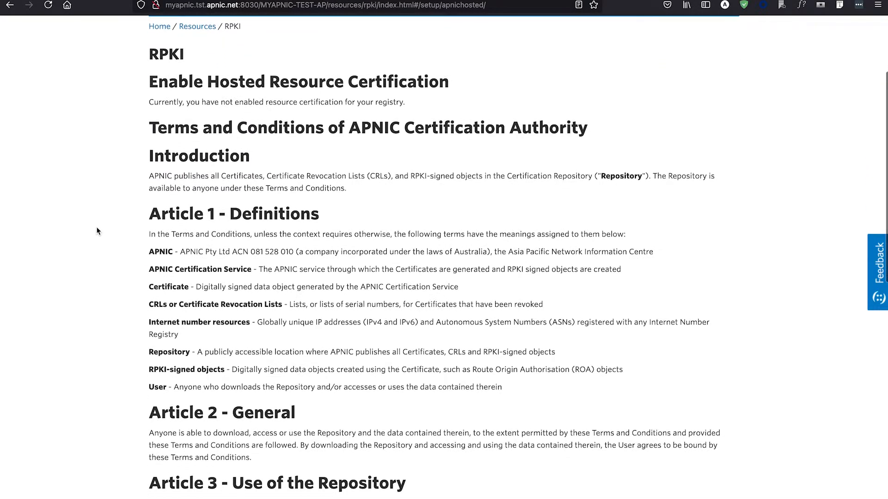
scroll("down", 3)
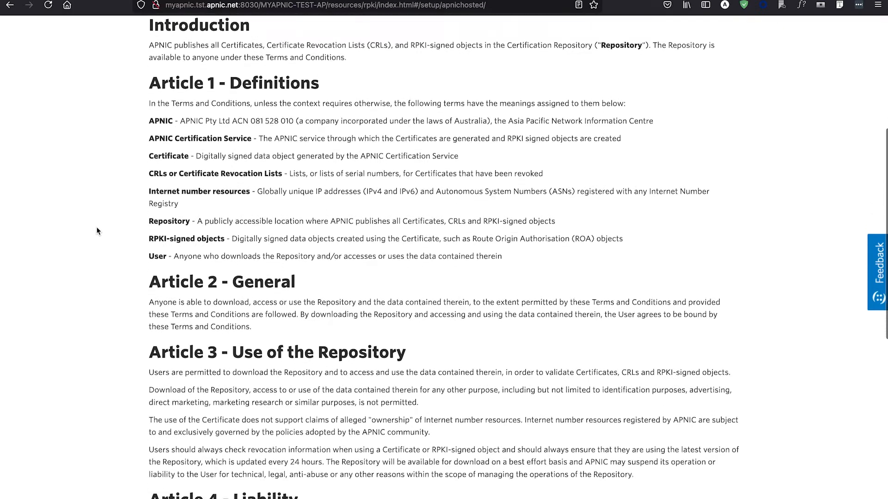
scroll("down", 3)
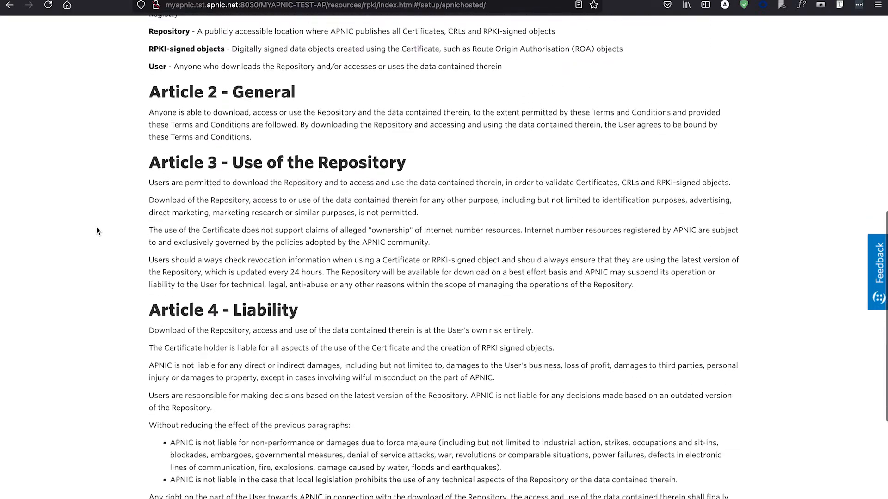
scroll("down", 3)
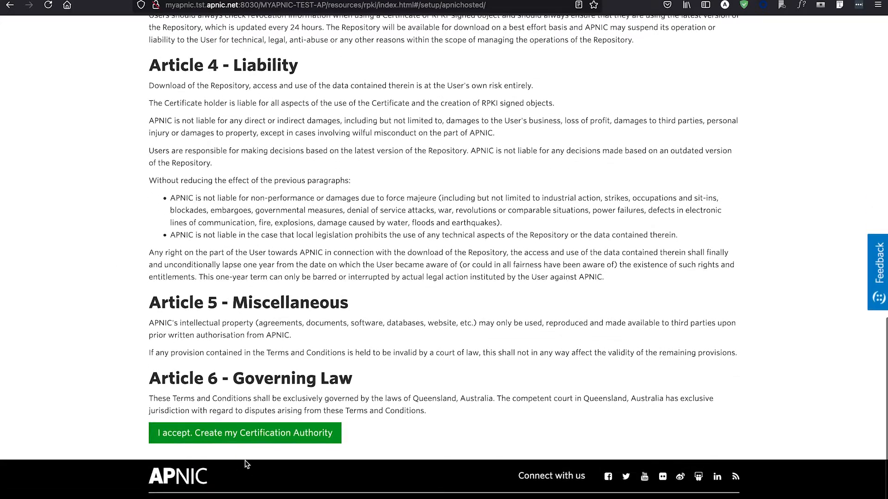
left_click(244, 432)
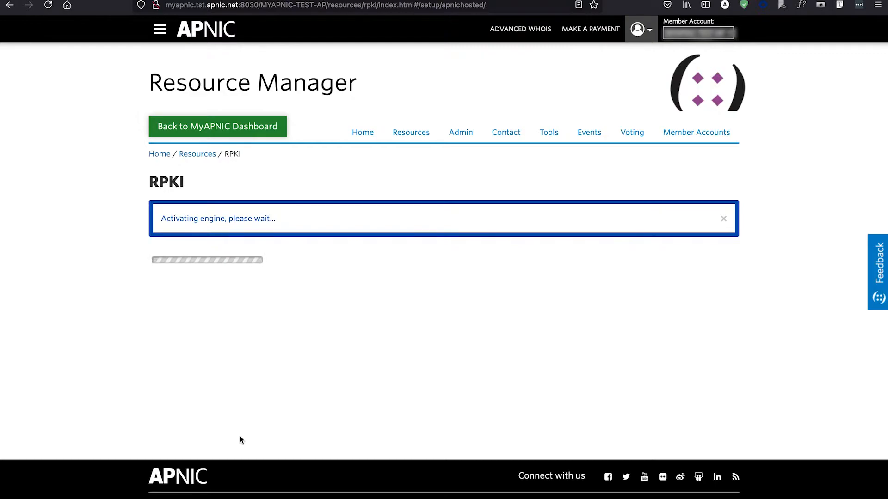
mouse_move(91, 274)
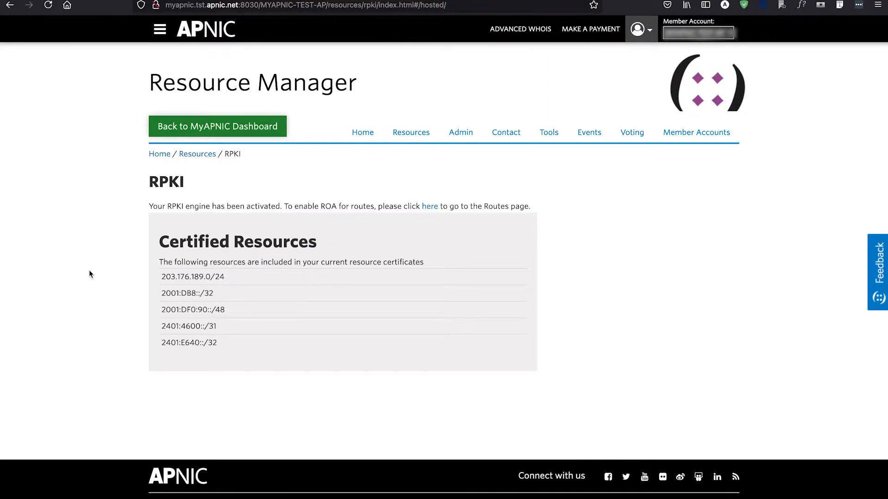
mouse_move(93, 273)
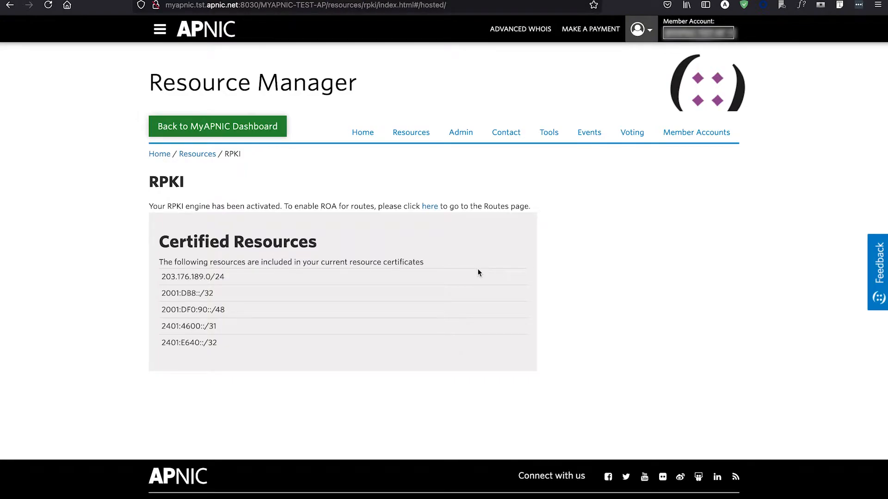
mouse_move(484, 266)
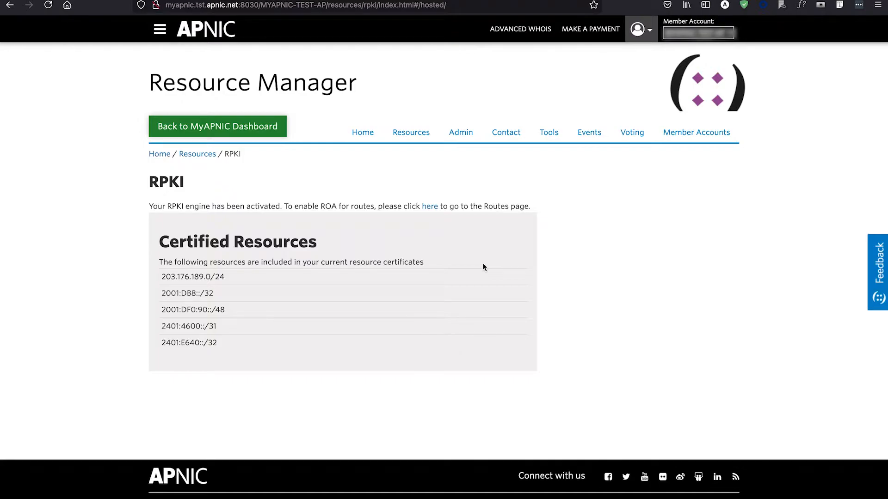
mouse_move(528, 68)
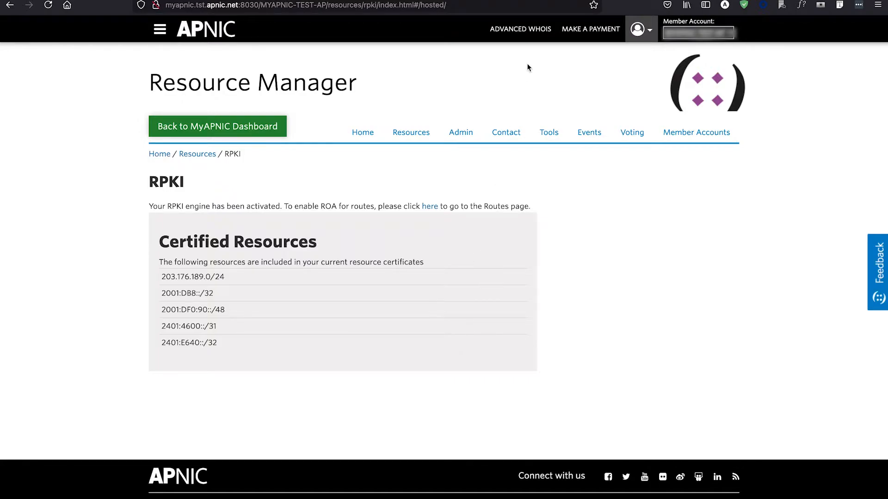
mouse_move(562, 285)
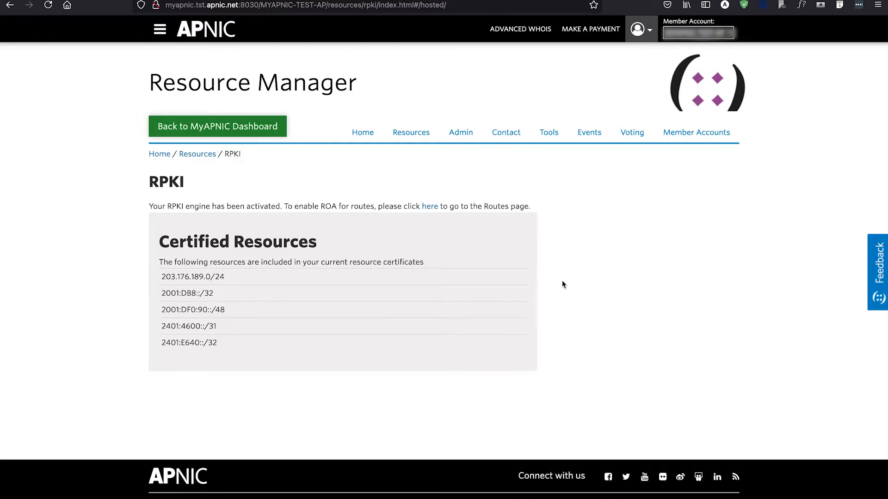
mouse_move(508, 277)
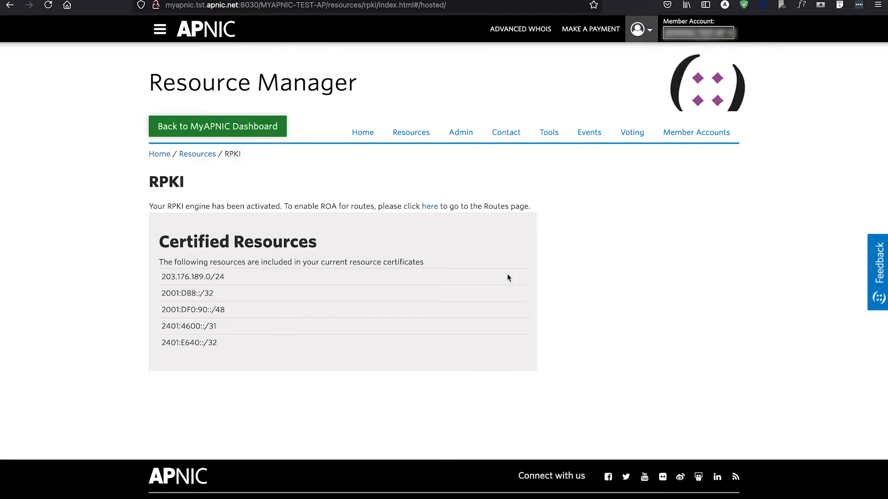
mouse_move(463, 271)
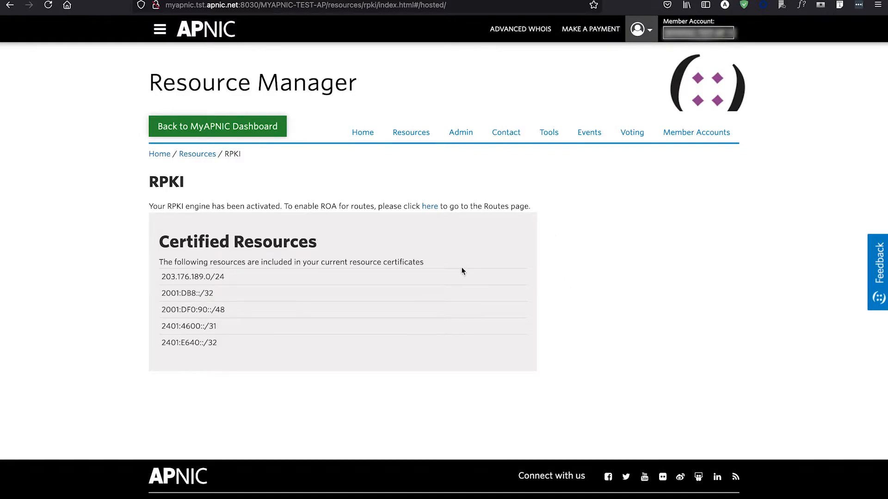
mouse_move(448, 257)
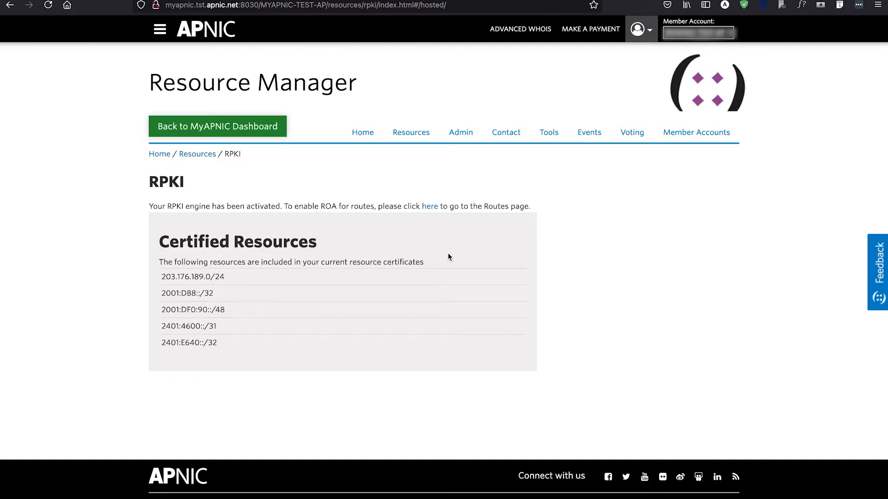
Return to the Resources overview and reach the Routes page under Route management
left_click(197, 154)
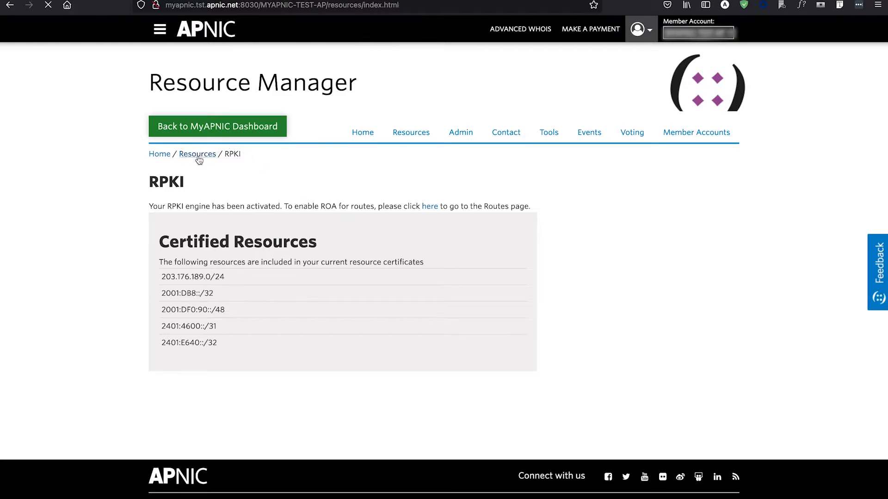
left_click(197, 153)
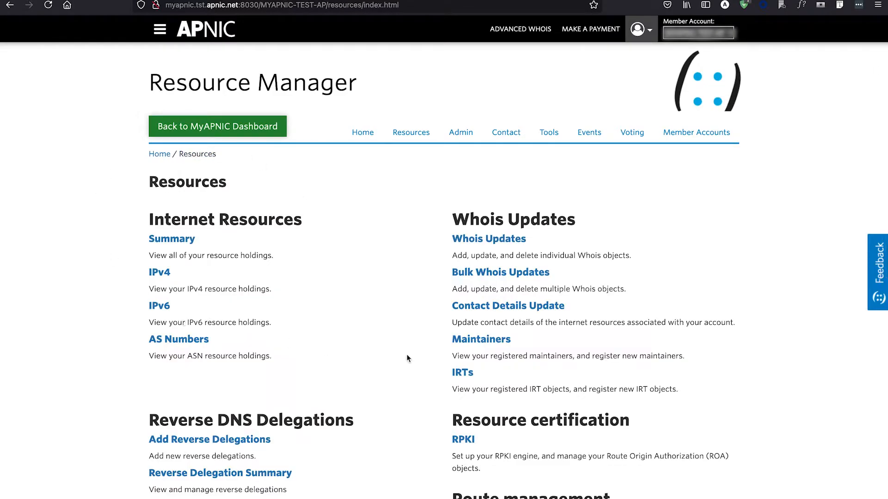
scroll("down", 3)
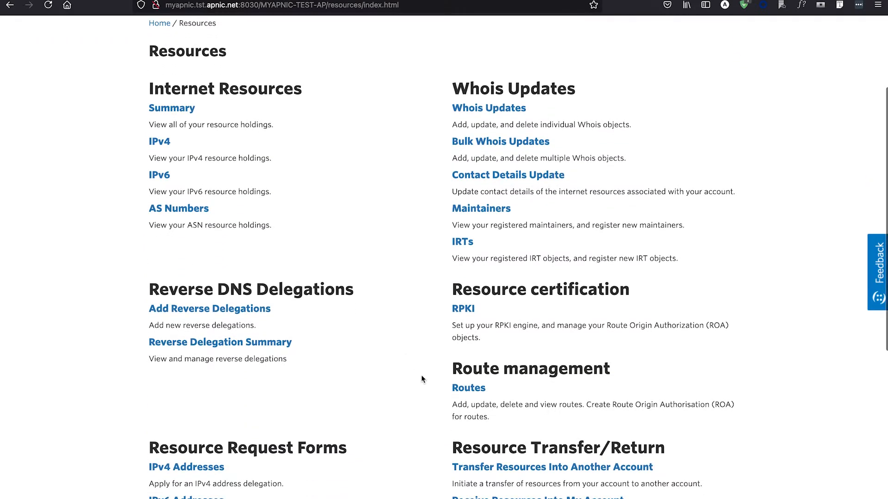
mouse_move(472, 394)
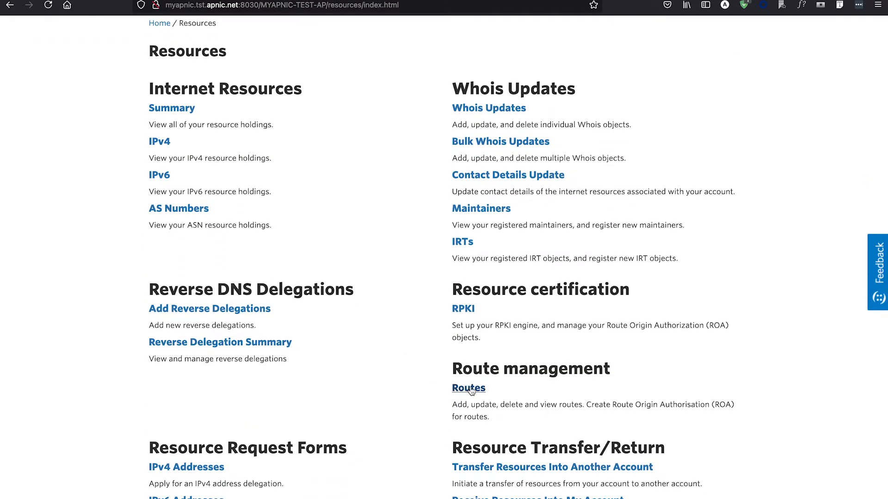
left_click(468, 388)
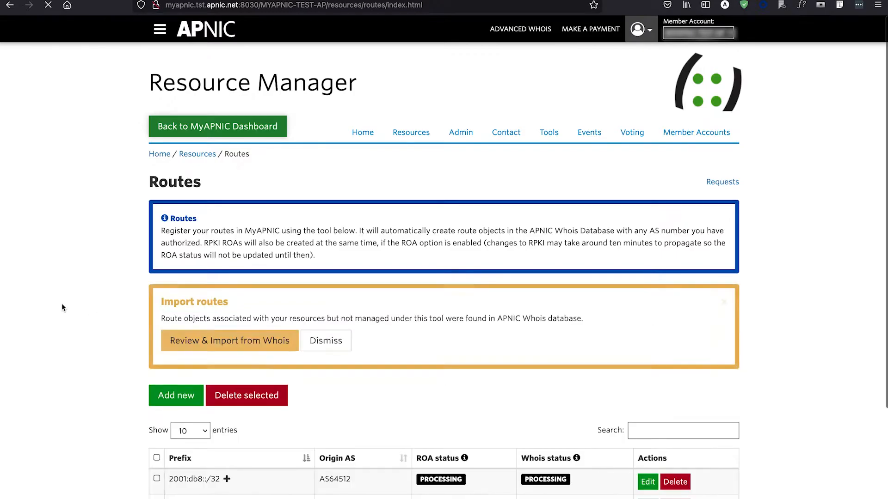
scroll("down", 3)
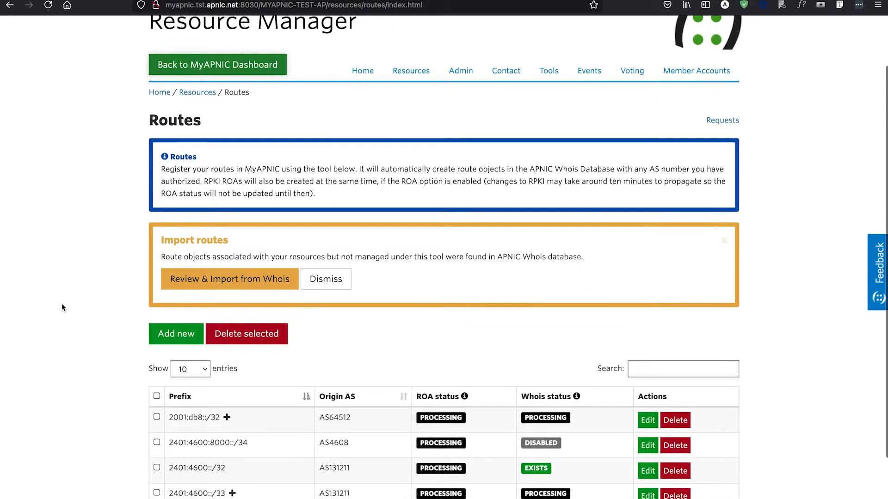
Add a new route with prefix 2001:db8::/32, origin AS64520 and max length /36, ROA and Whois on
left_click(176, 333)
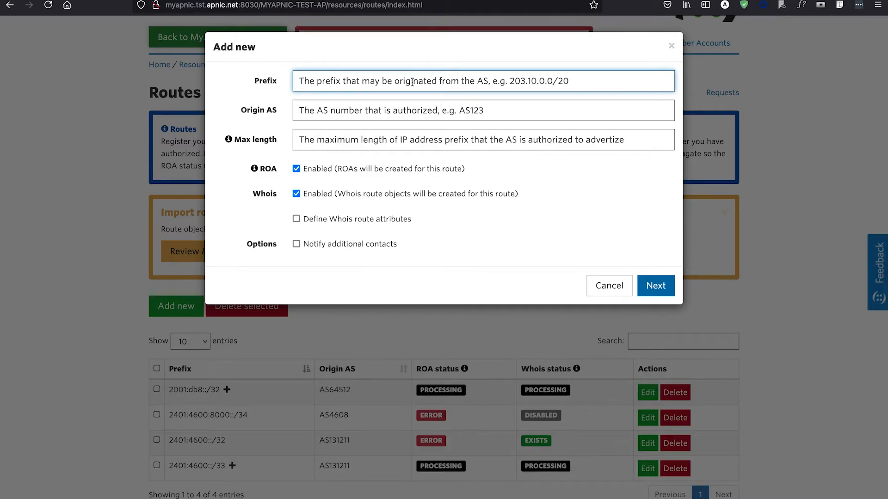
type("2")
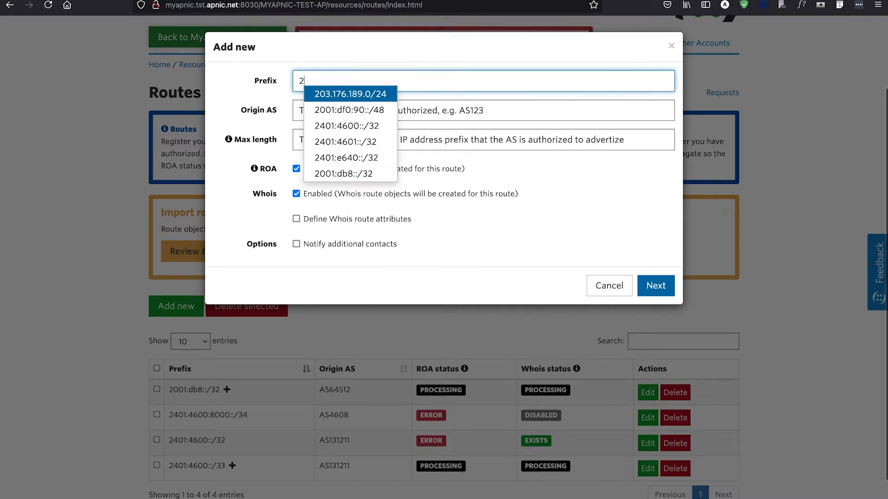
type("001:db8::/32")
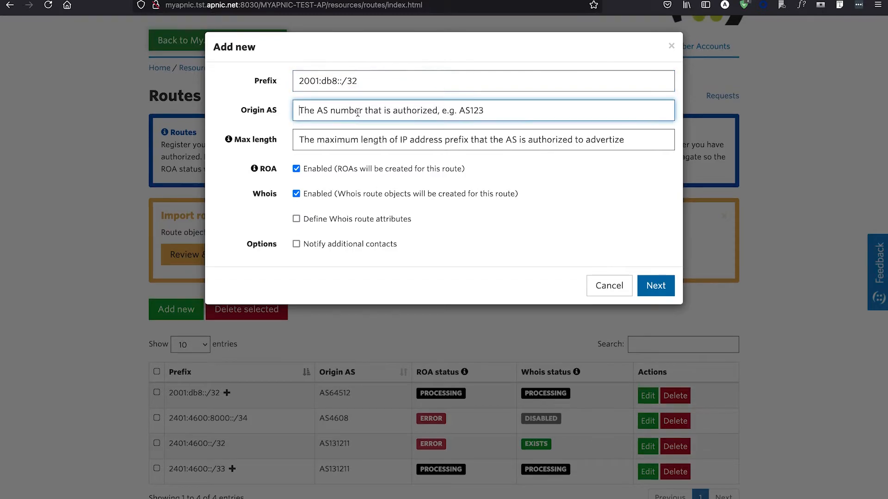
type("AS64520")
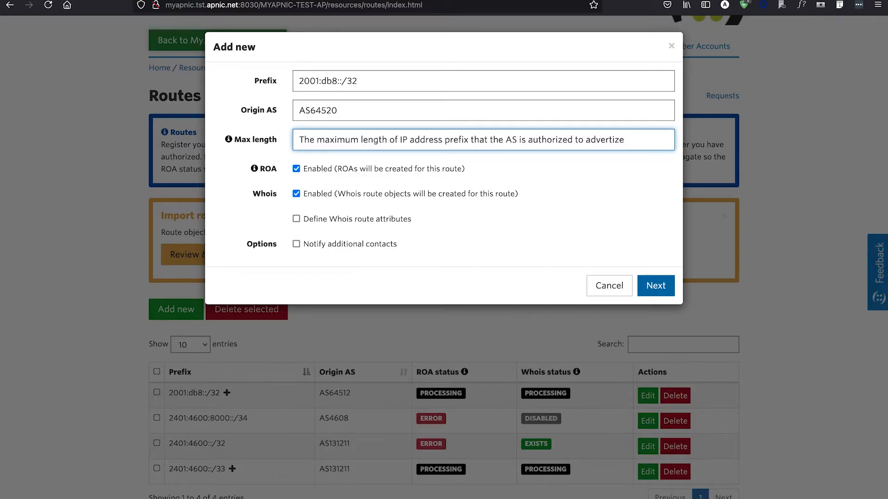
type("48")
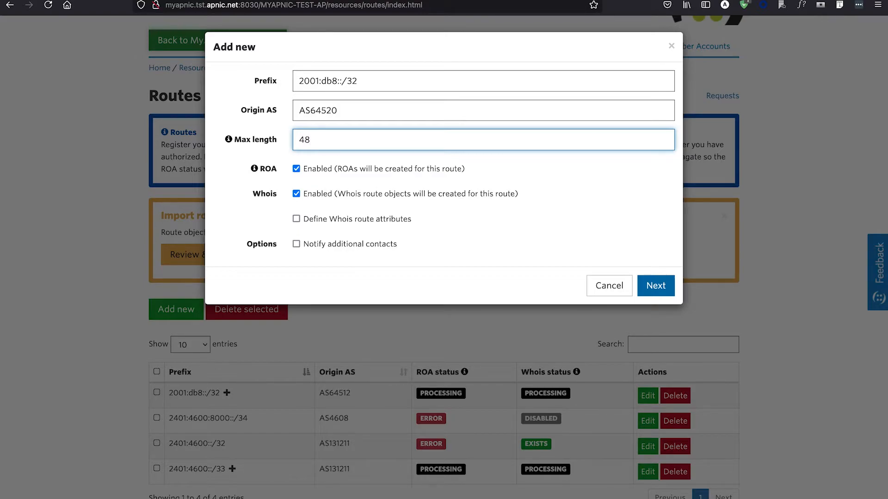
type("/36")
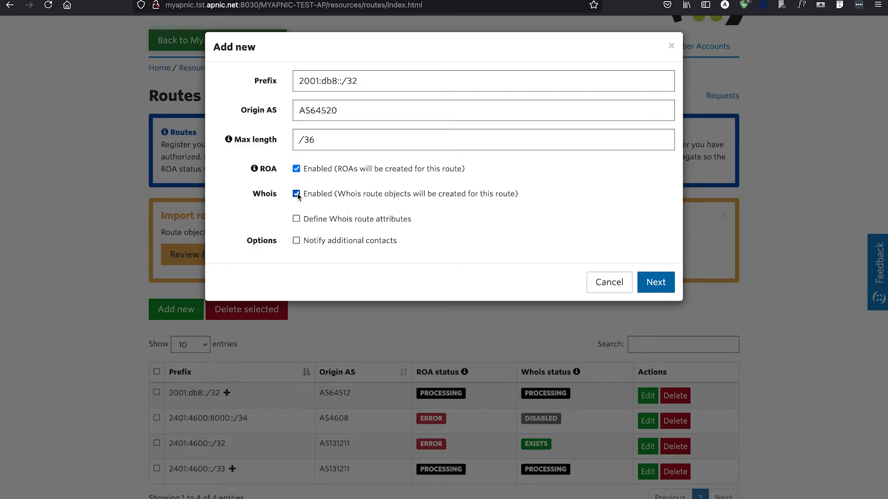
Proceed to the sub-route list, show 100 entries and review the proposed sub-routes of 2001:db8::/32
left_click(656, 282)
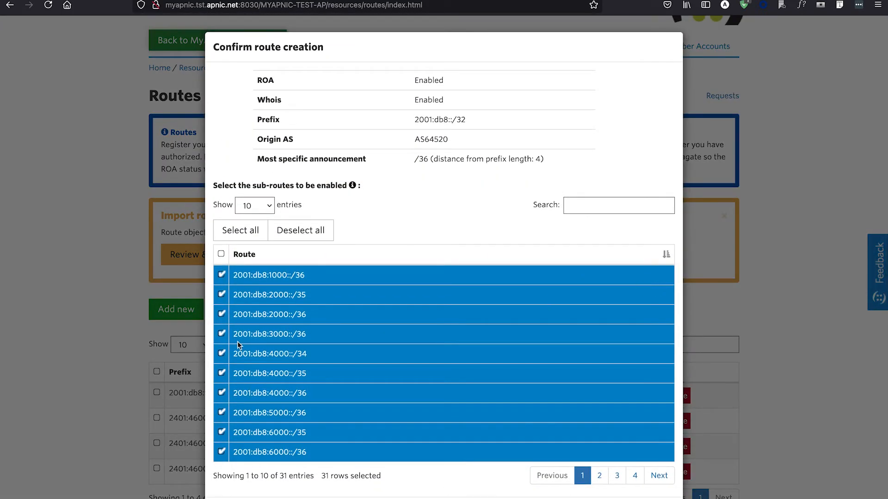
left_click(254, 205)
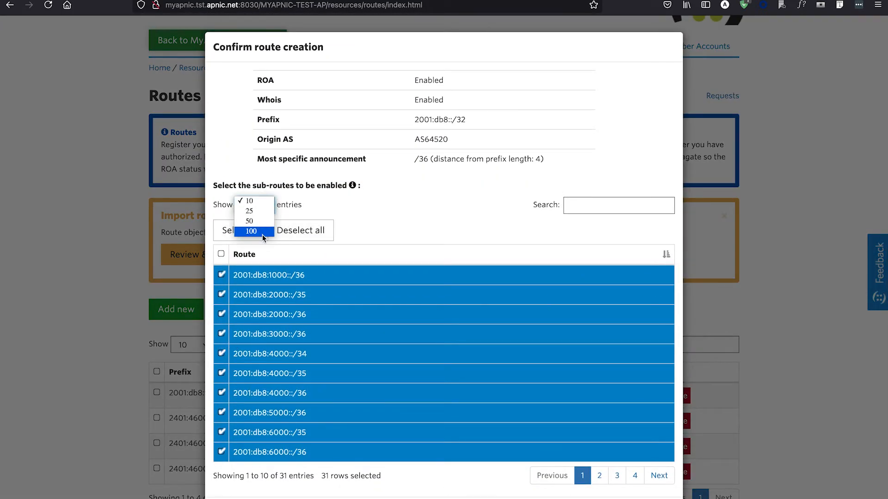
left_click(251, 231)
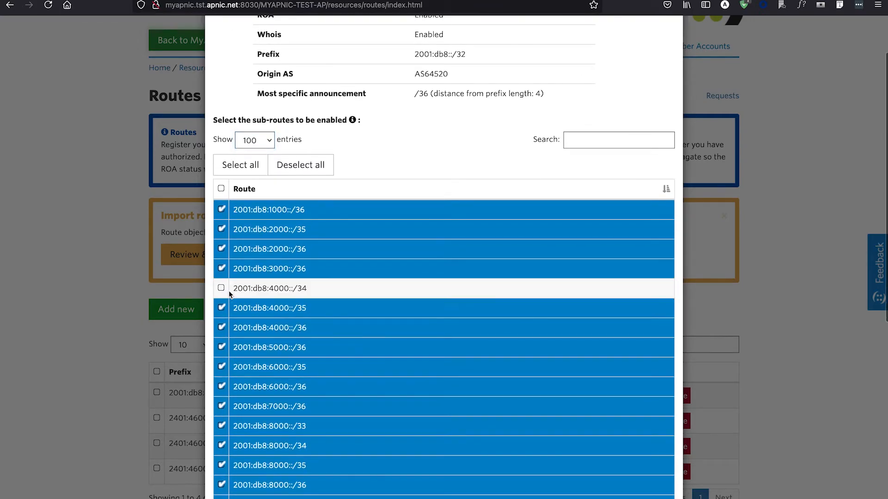
scroll("down", 3)
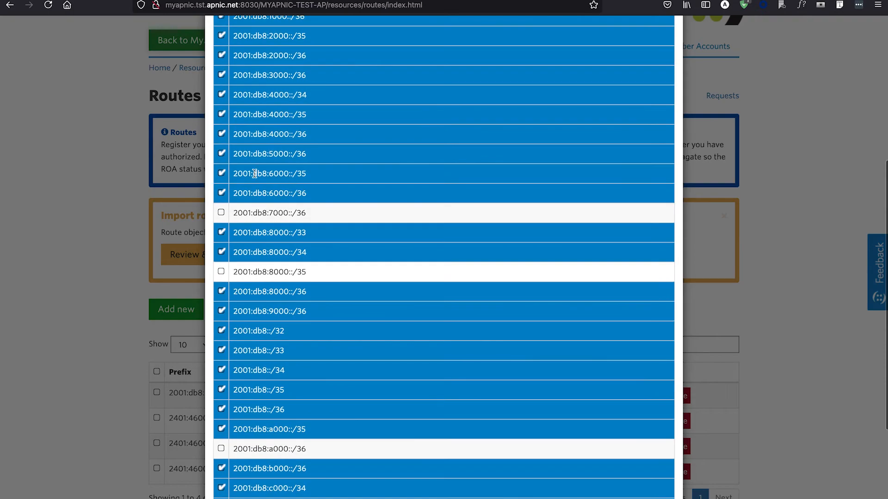
scroll("down", 3)
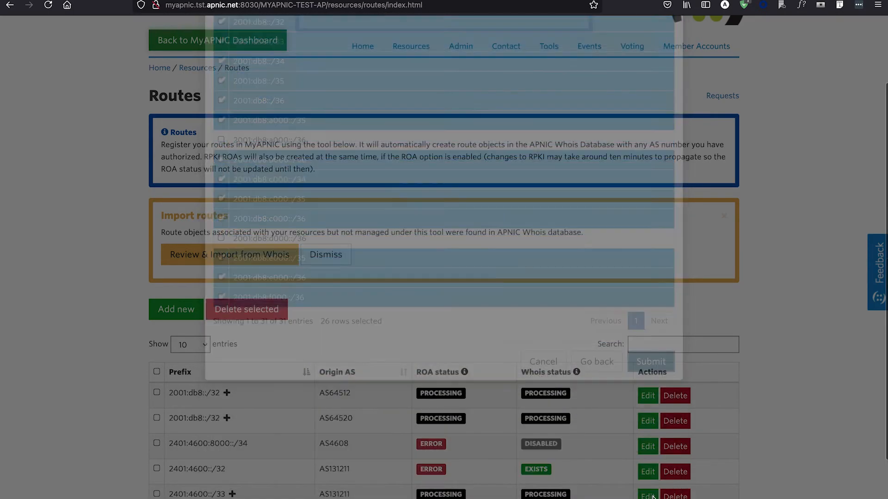
Submit the route request so 2001:db8::/32 for AS64520 shows as processing in the Routes table
left_click(650, 362)
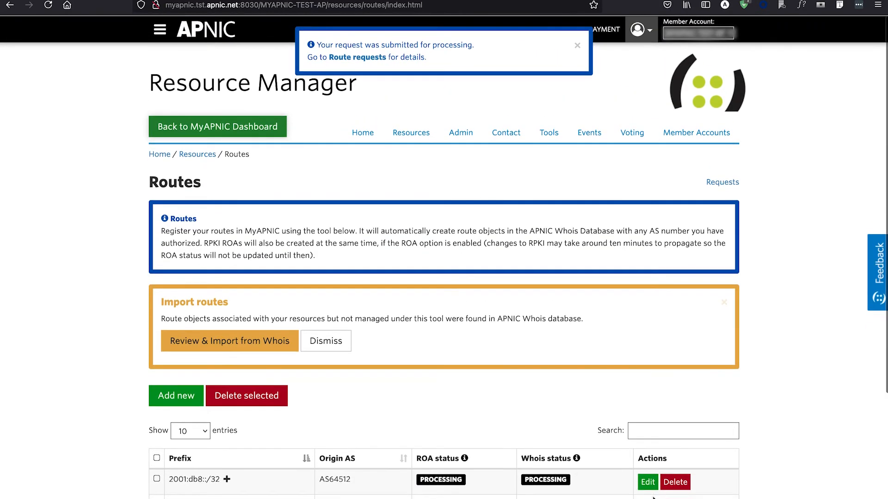
scroll("down", 3)
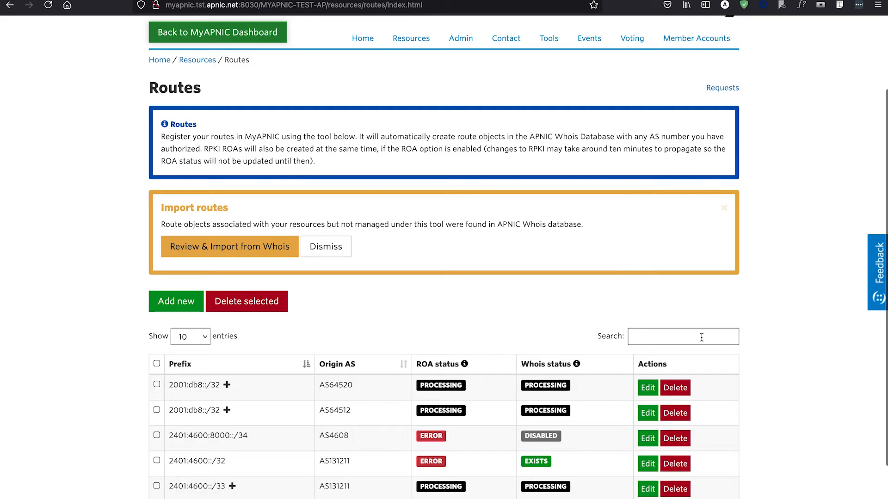
mouse_move(593, 383)
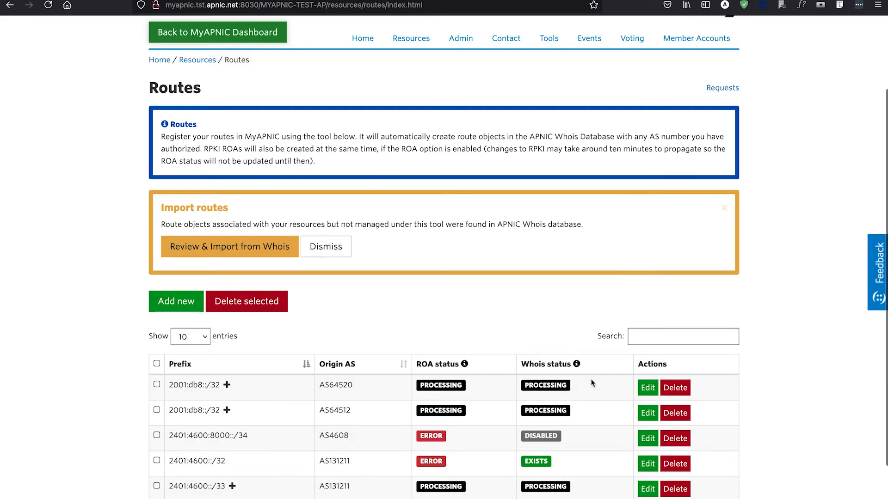
mouse_move(606, 385)
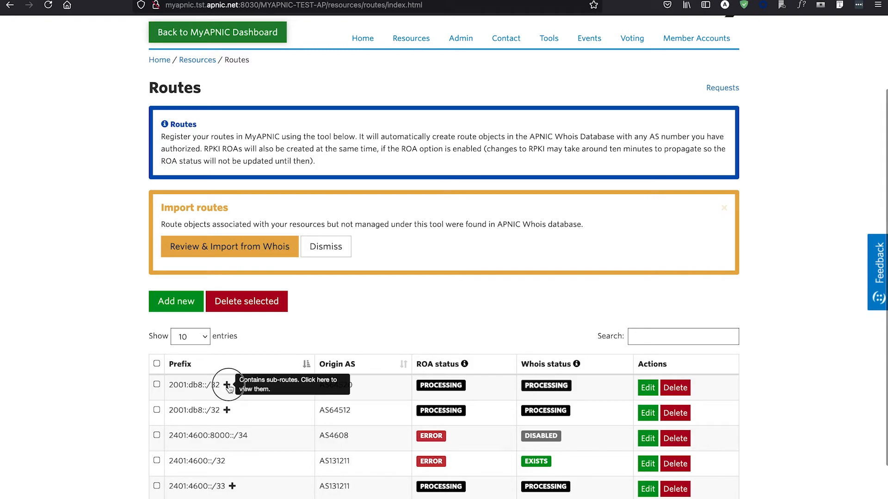
left_click(227, 384)
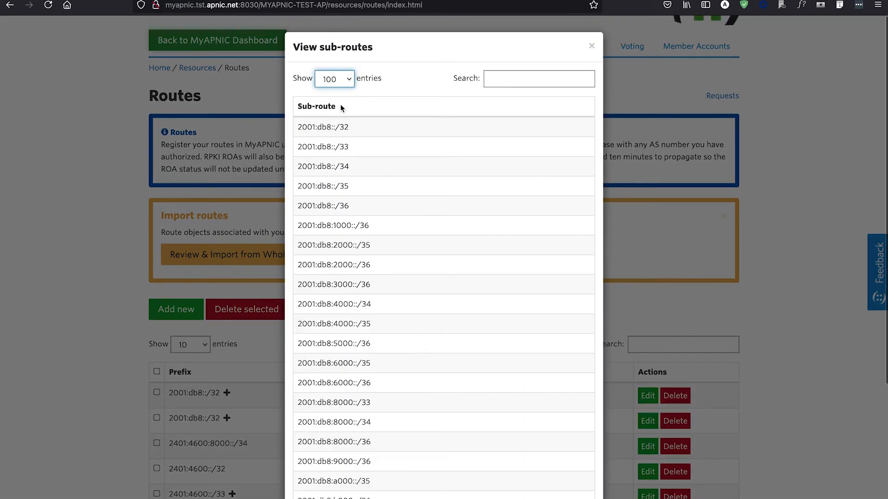
scroll("down", 3)
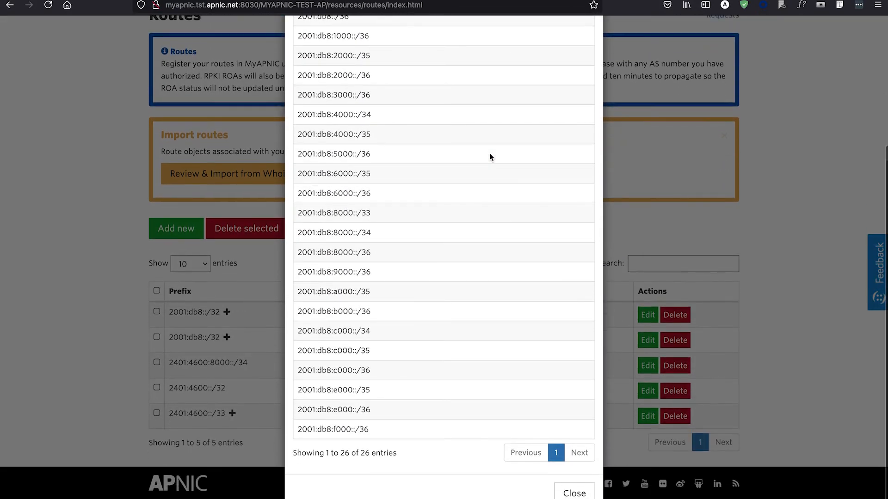
mouse_move(513, 388)
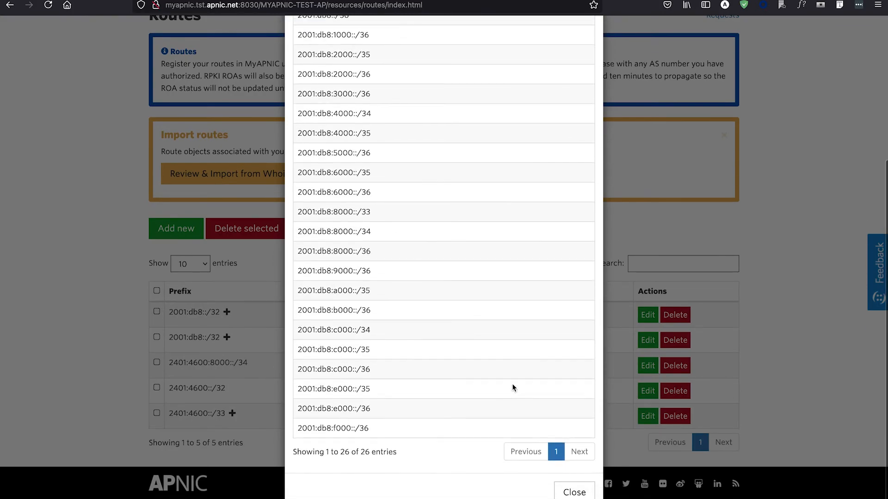
left_click(574, 493)
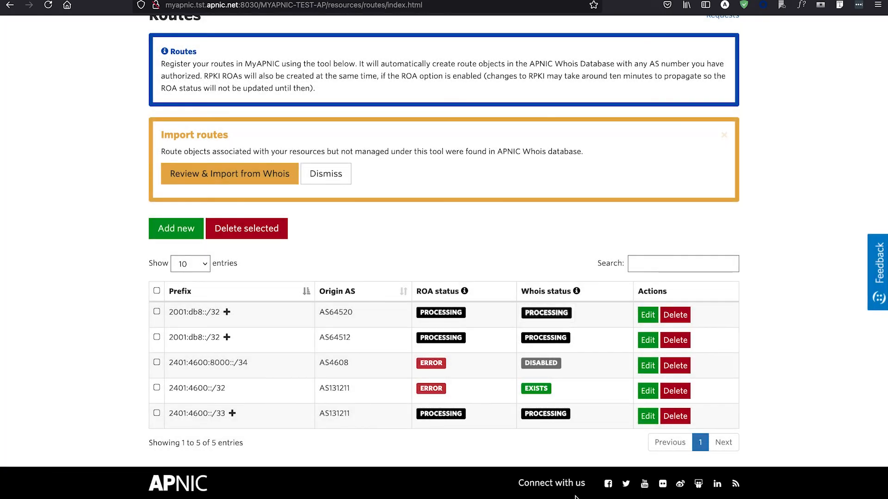
mouse_move(574, 474)
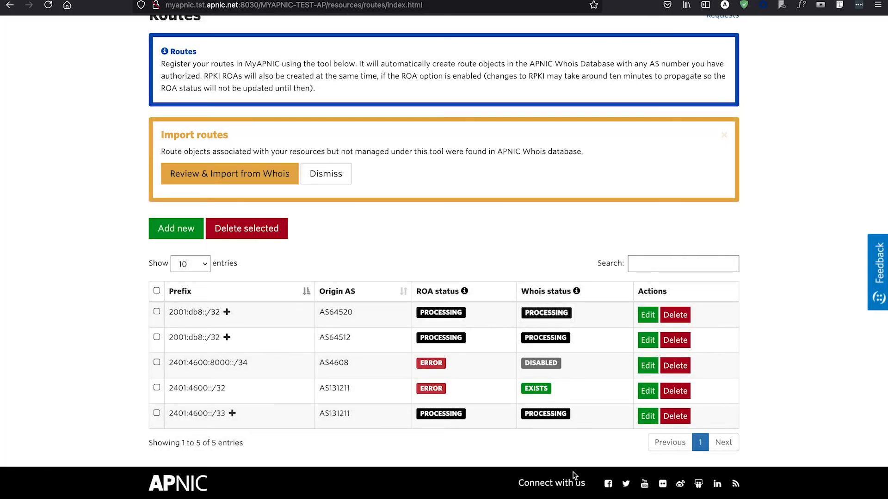